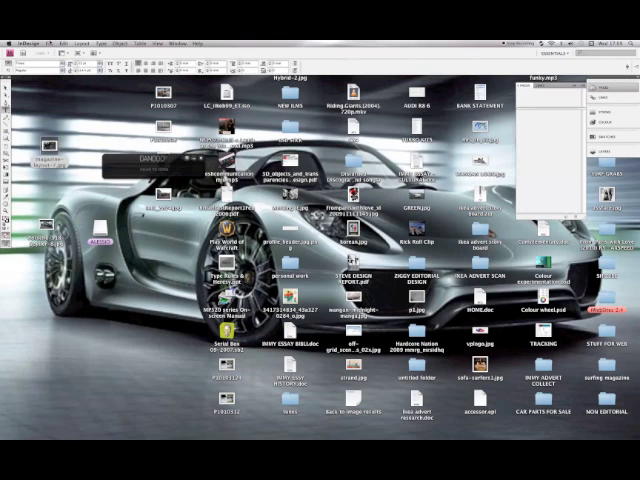
# - Open the A-Master spread and draw a small text frame near the left page bottom
pyautogui.click(42, 36)
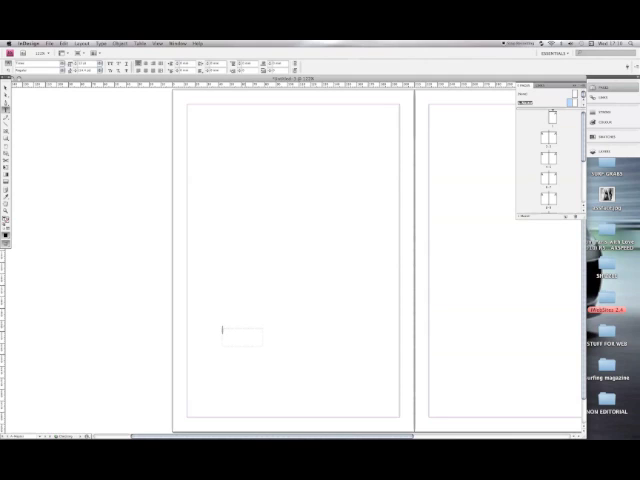
# - Enter the word PAGE in the master text frame
pyautogui.write('PAGE A')
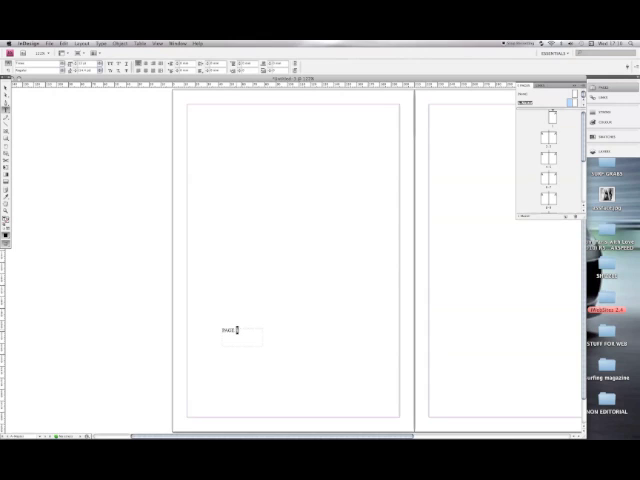
# - Insert a Current Page Number marker after PAGE, then reach the Pages panel menu
pyautogui.rightClick(236, 330)
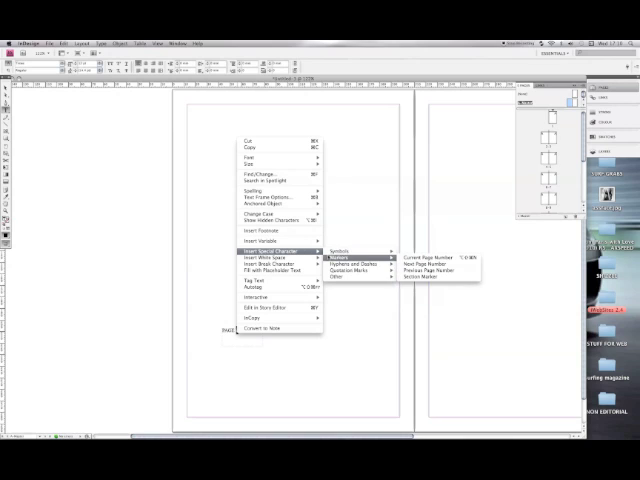
pyautogui.moveTo(430, 256)
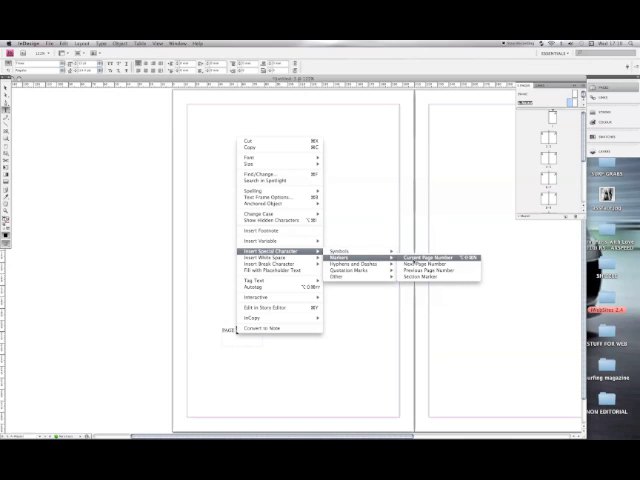
pyautogui.click(420, 256)
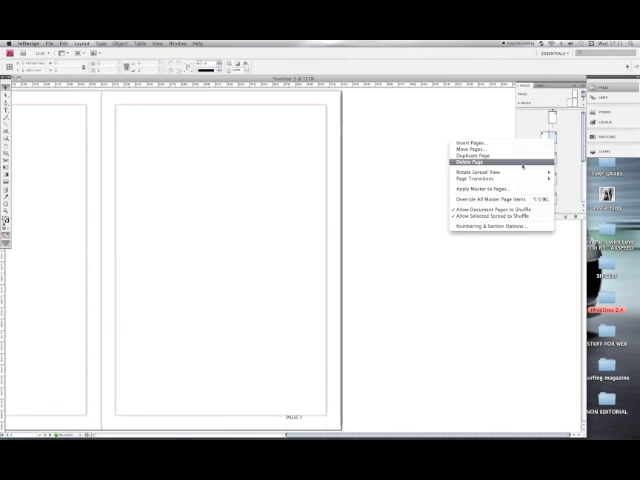
pyautogui.click(500, 220)
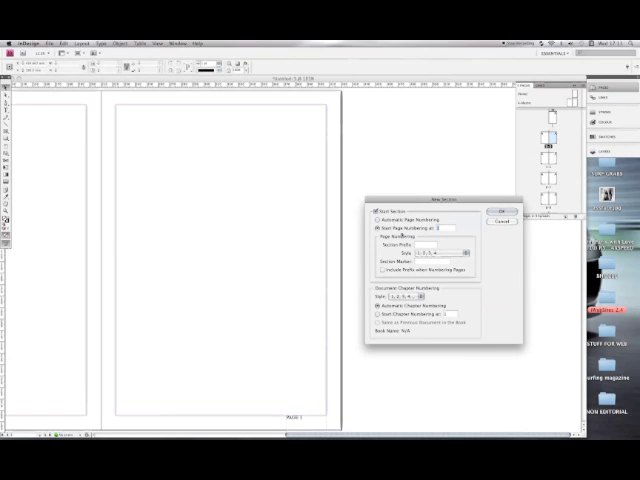
# - Set Start Page Numbering so the number lands on the right-hand page of the spread
pyautogui.click(496, 210)
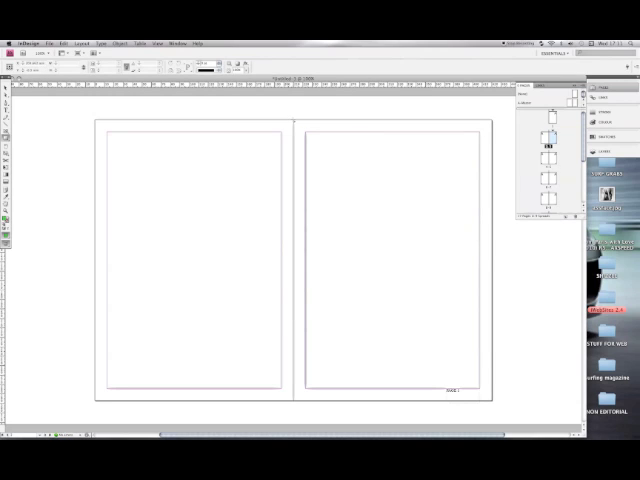
pyautogui.moveTo(298, 122); pyautogui.dragTo(452, 296)
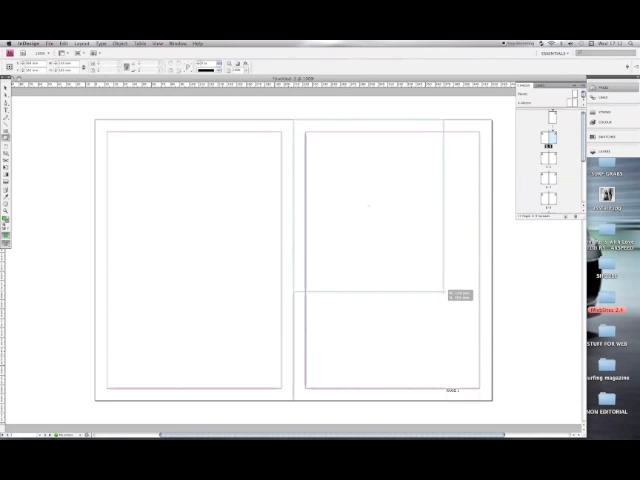